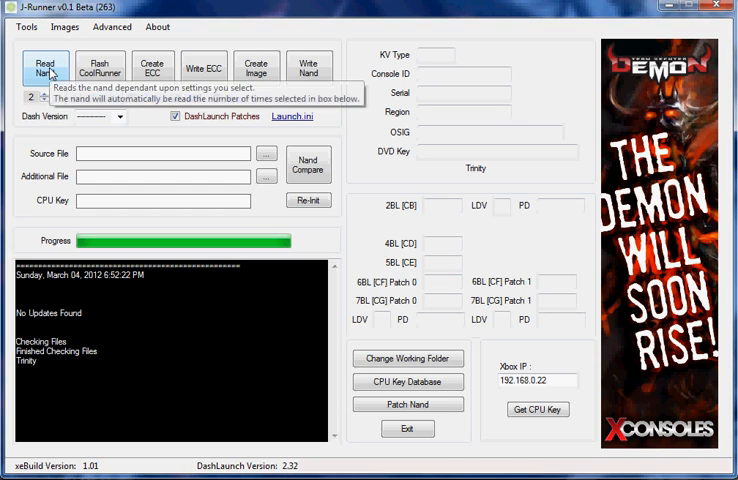
Read the Trinity console's NAND into nanddump1.bin.
left_click(46, 68)
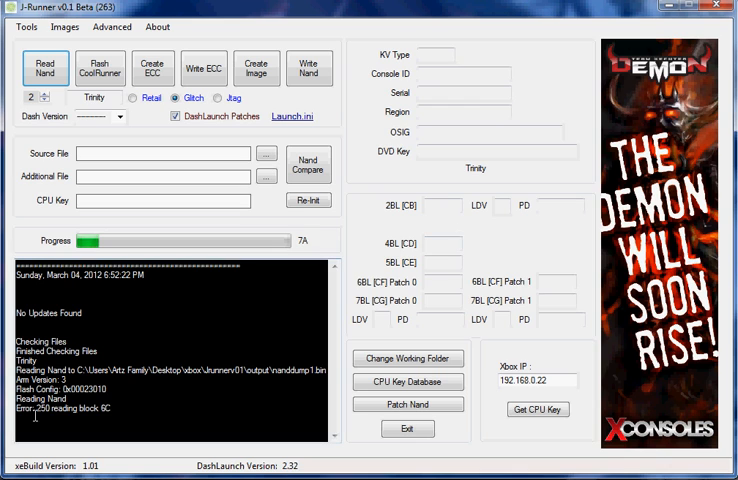
mouse_move(114, 310)
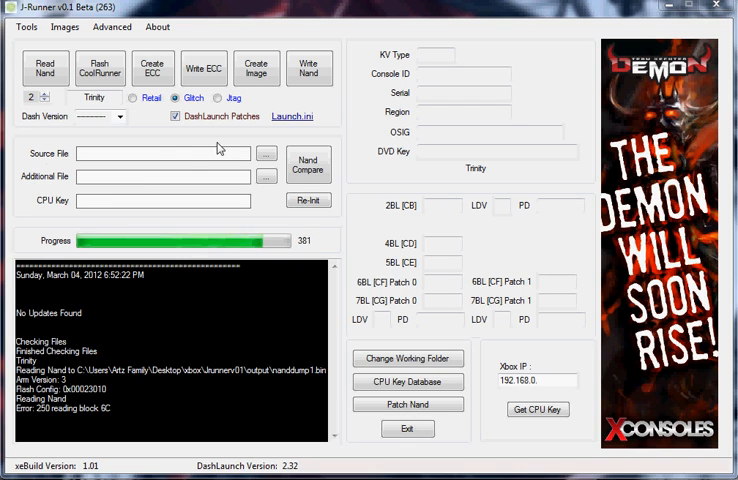
Fetch the CPU key over IP and load the first dump as the source file.
left_click(164, 200)
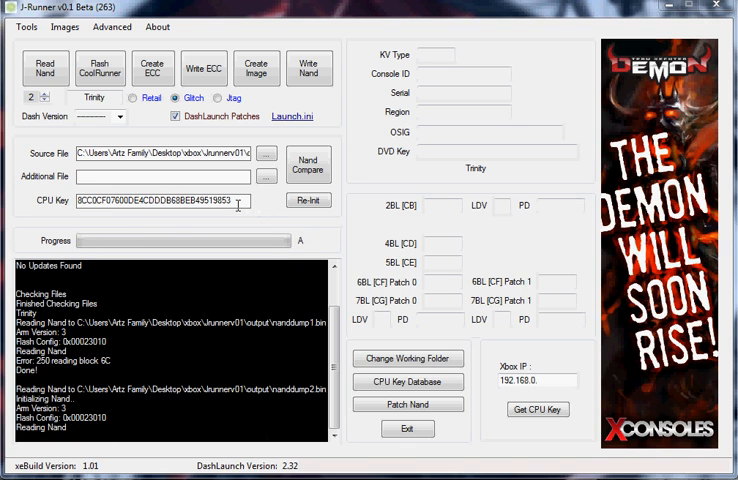
left_click(308, 200)
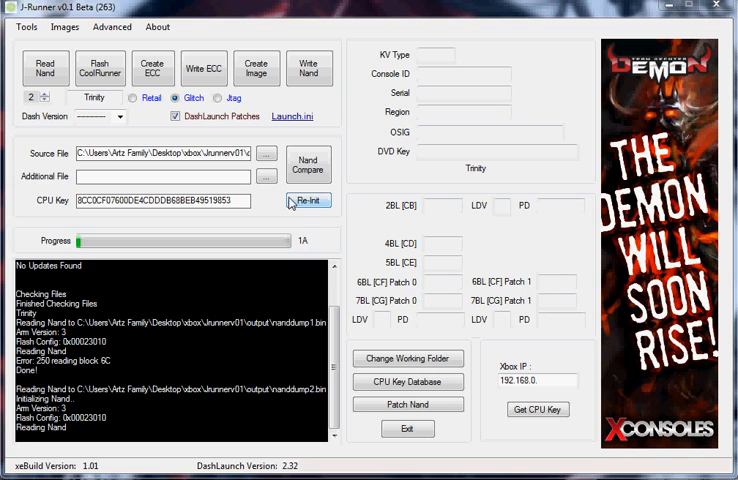
left_click(308, 200)
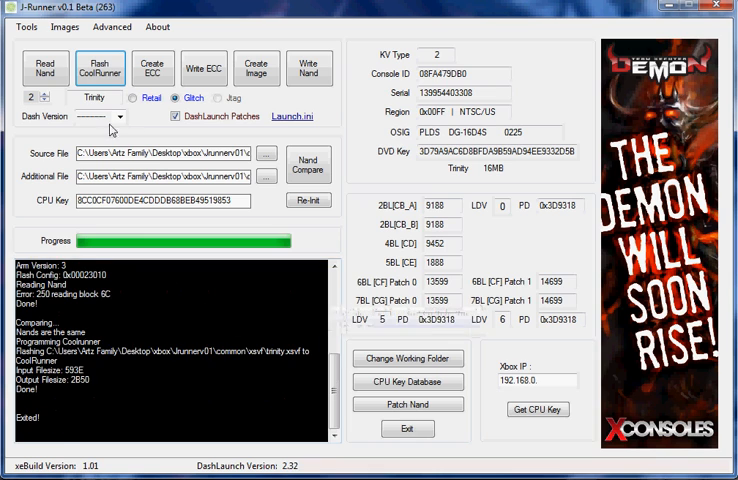
mouse_move(94, 96)
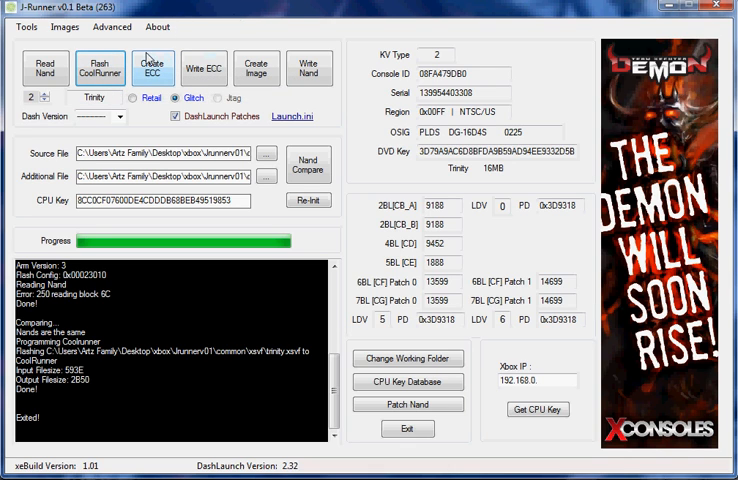
mouse_move(152, 68)
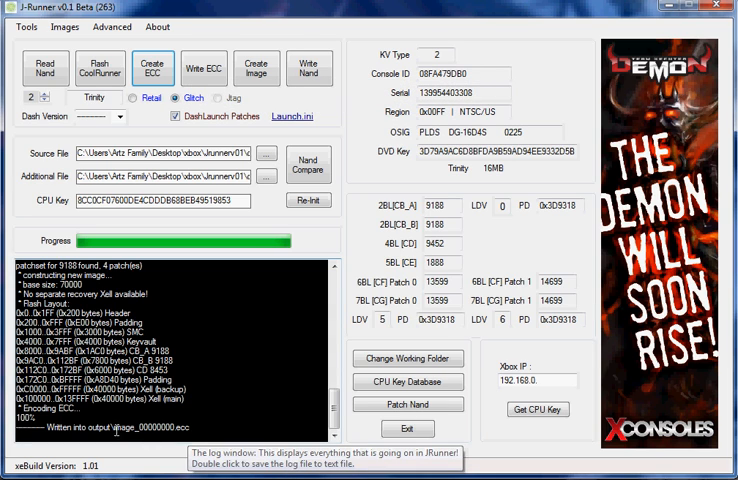
mouse_move(204, 68)
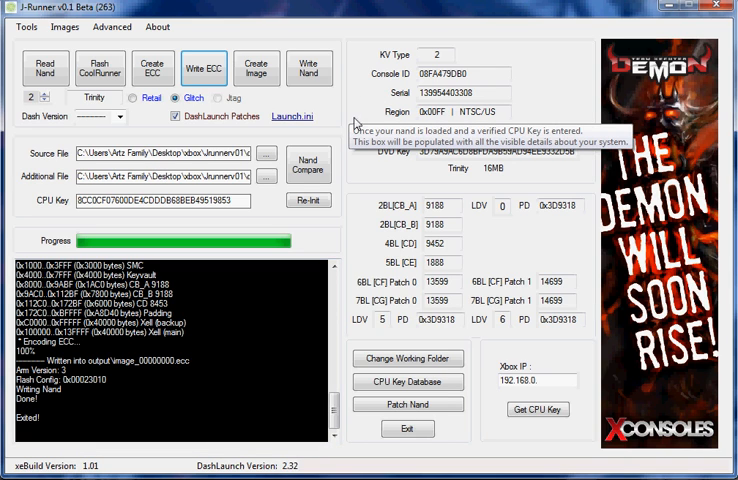
mouse_move(362, 118)
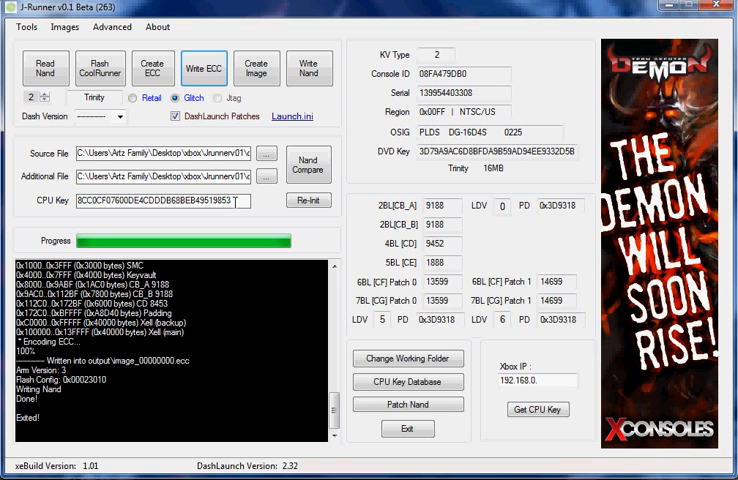
mouse_move(344, 252)
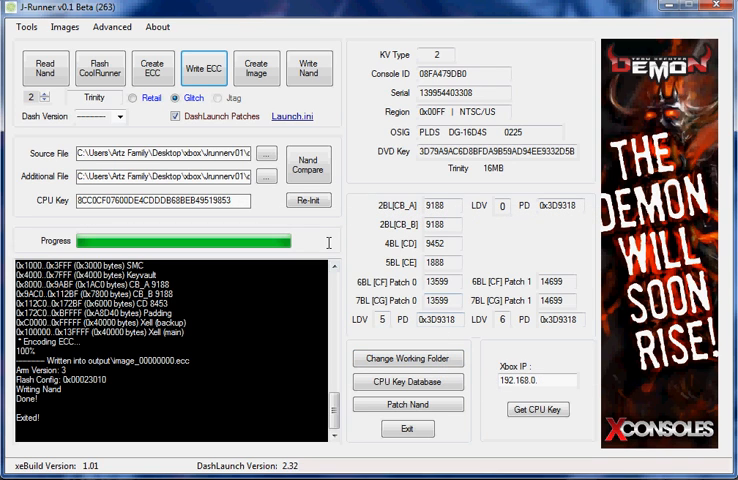
mouse_move(336, 222)
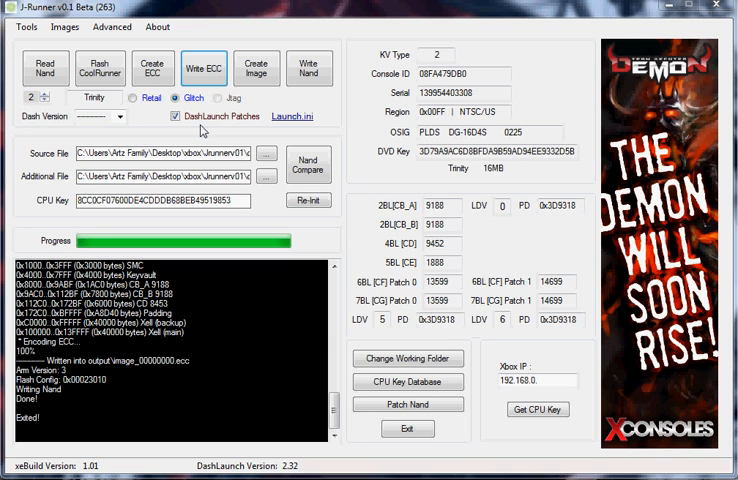
mouse_move(216, 136)
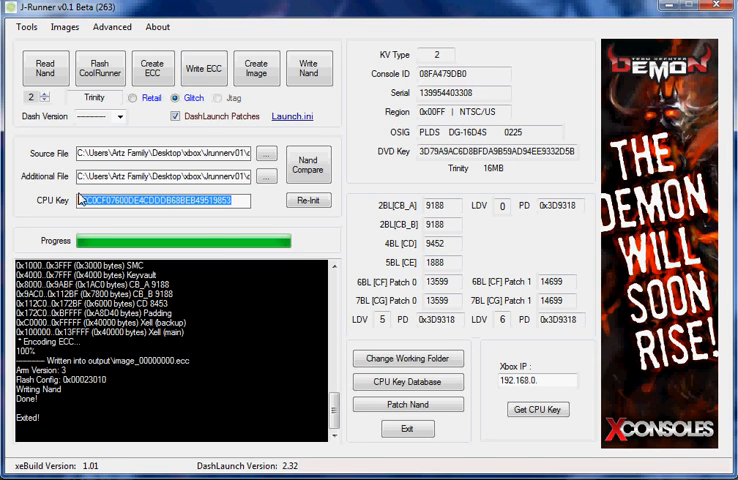
Enter the console's IP address in the Xbox IP field for key retrieval.
left_click(160, 200)
type("22")
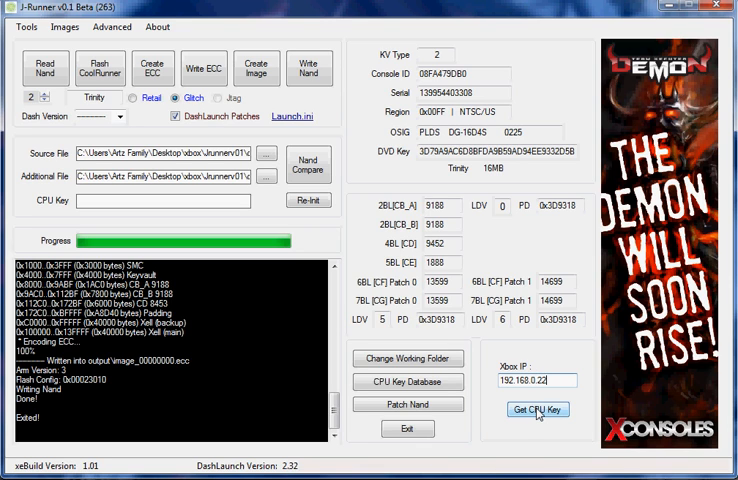
left_click(538, 408)
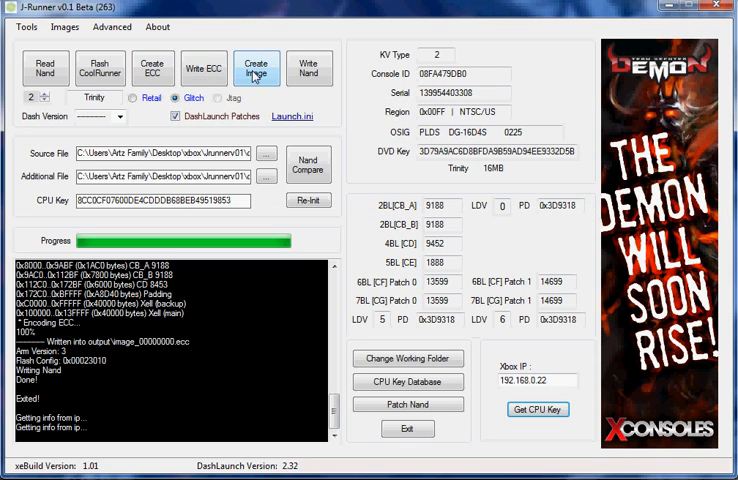
mouse_move(256, 68)
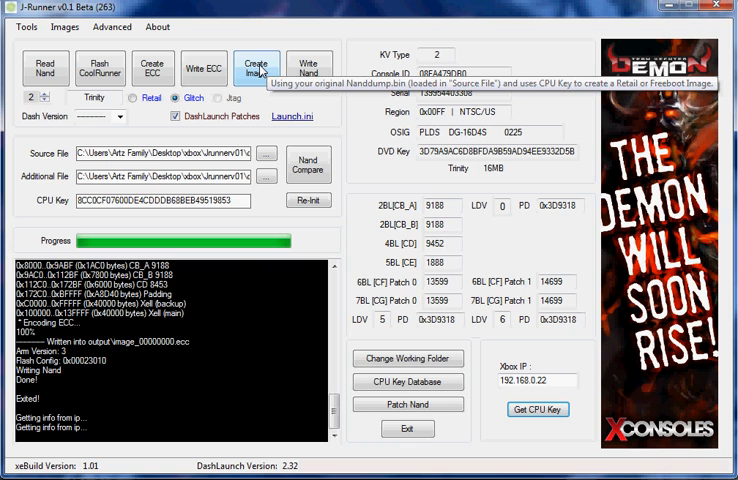
Build the dash 14719 Glitch image with xeBuild, saved as updflash.bin.
left_click(256, 68)
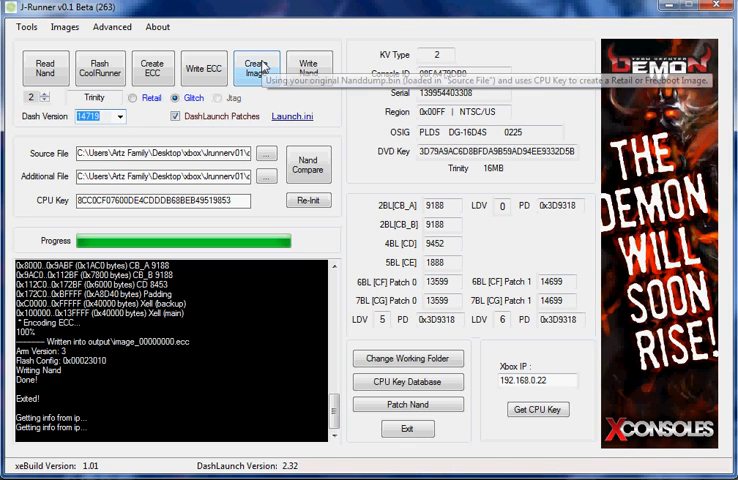
left_click(256, 68)
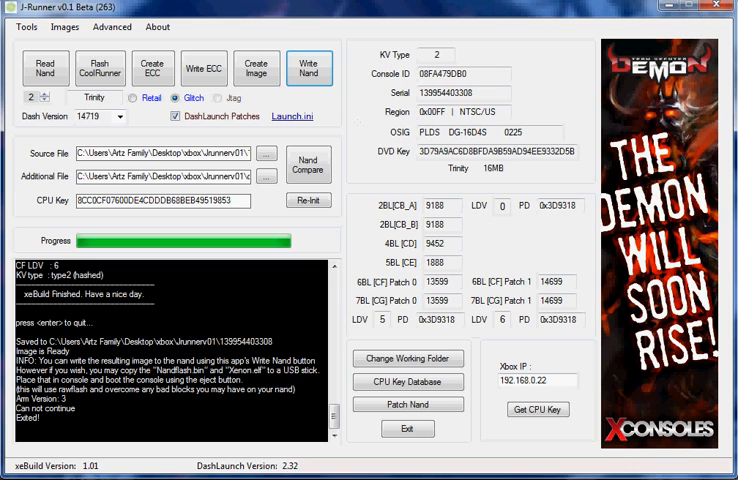
mouse_move(258, 94)
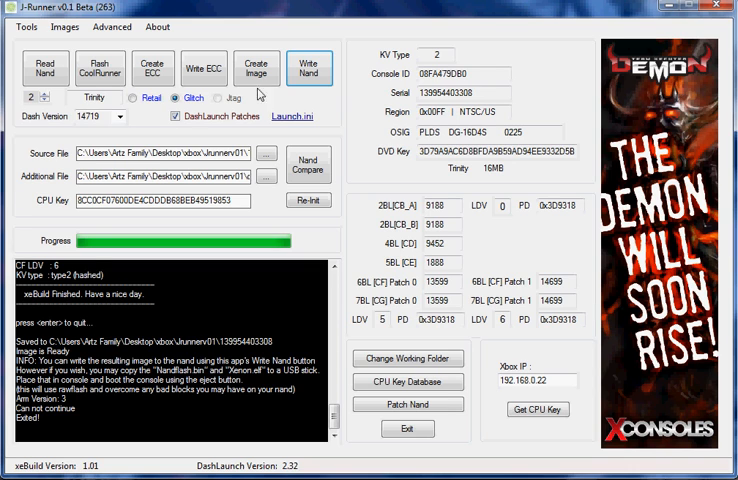
mouse_move(310, 72)
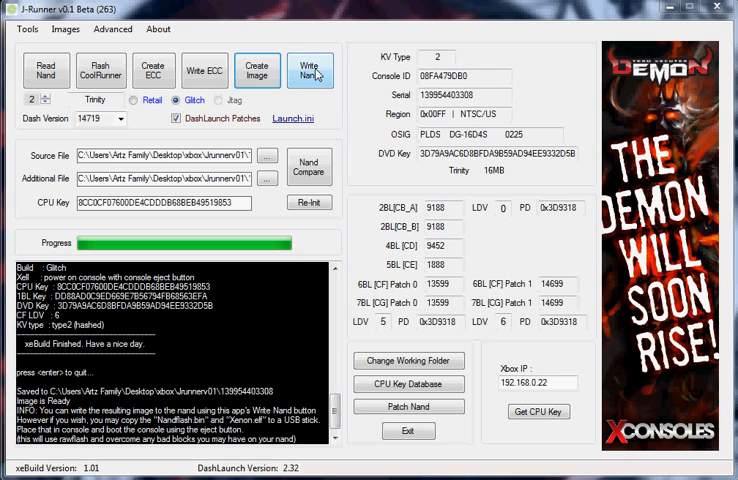
Write the updflash.bin image back to the console's NAND.
left_click(310, 70)
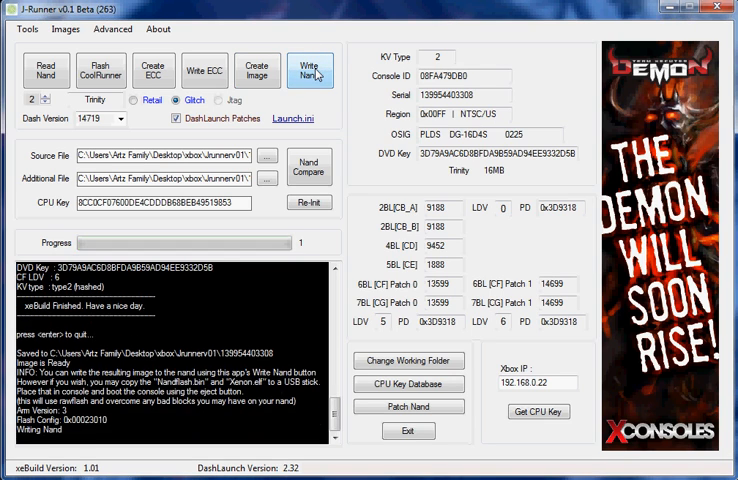
left_click(312, 70)
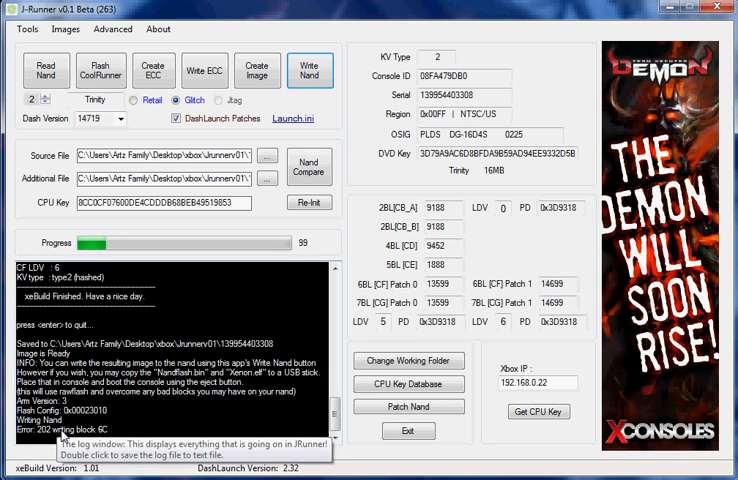
mouse_move(416, 274)
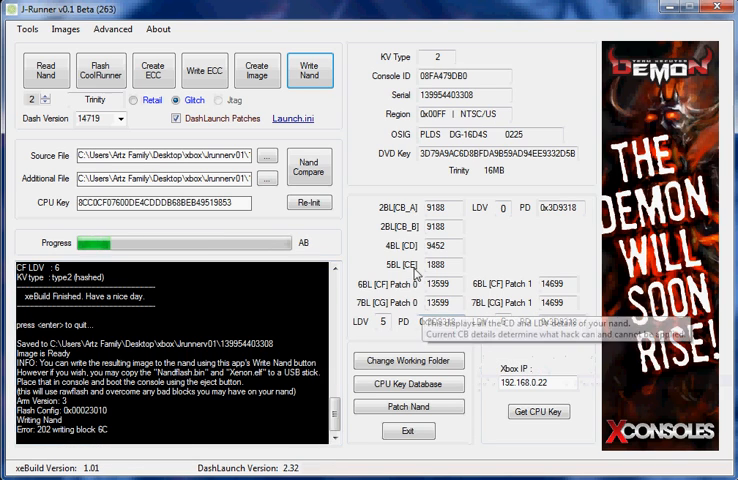